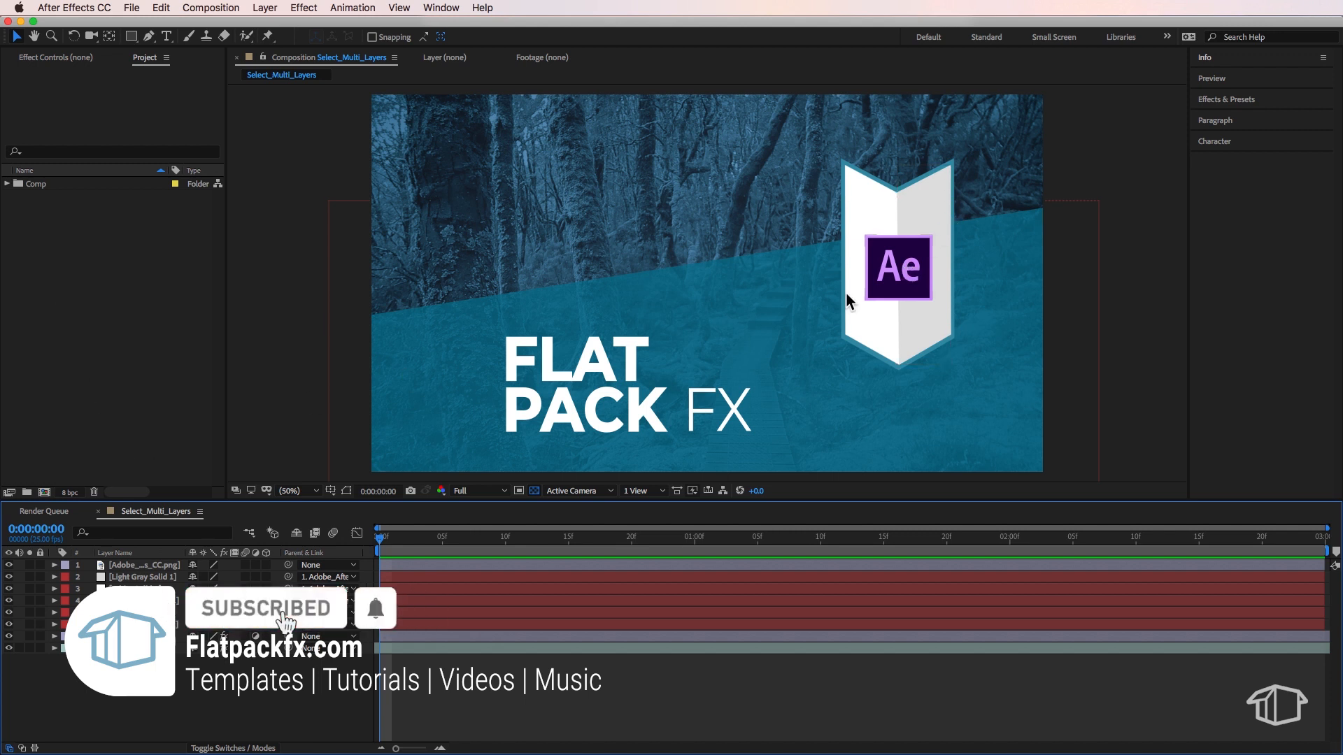
- Select the Ae logo layer, clearing the selection in the timeline and reselecting it
click(897, 268)
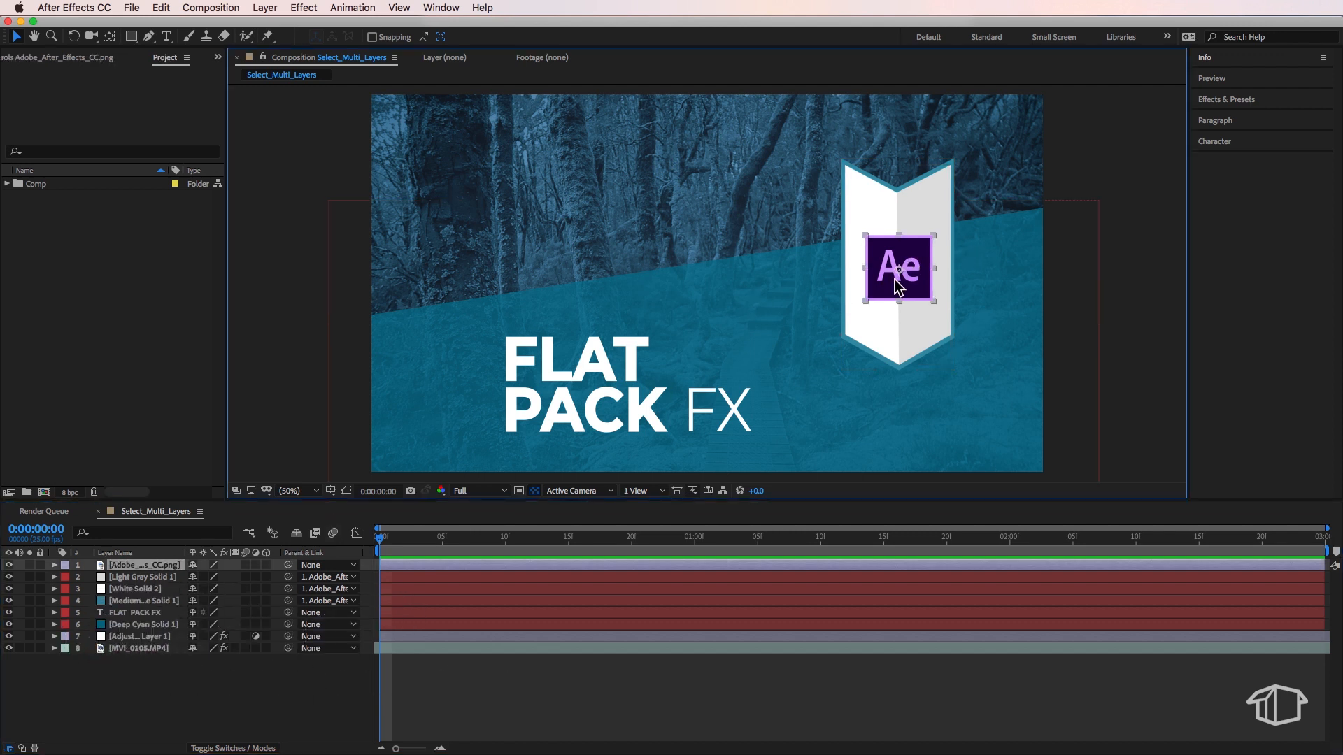
click(141, 564)
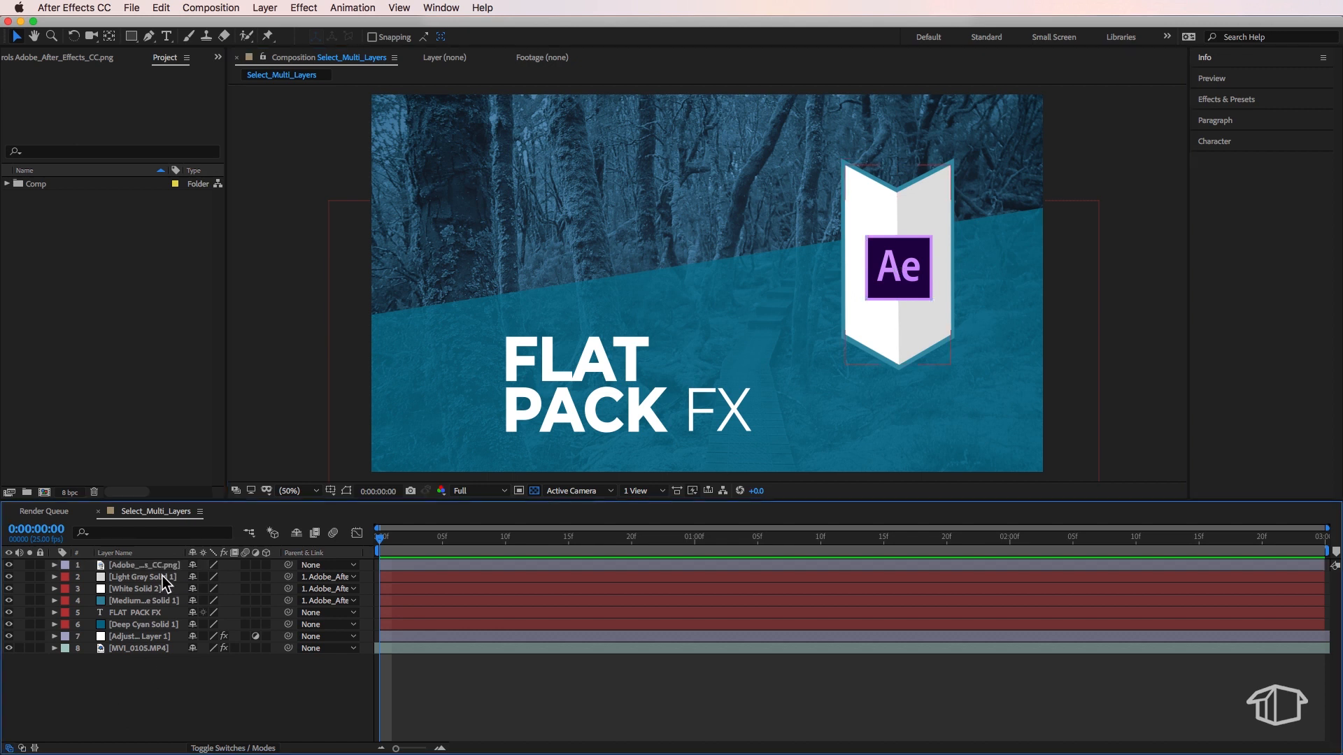
click(142, 576)
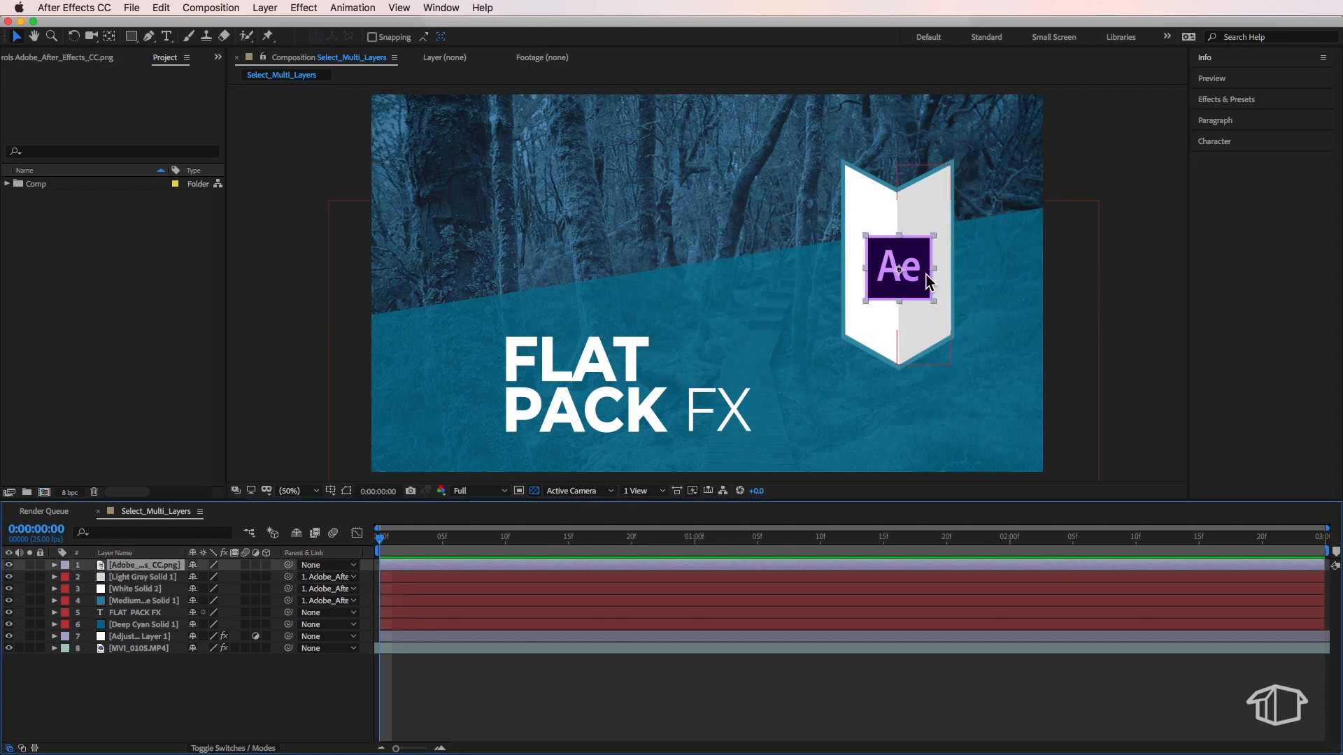
drag(898, 267, 867, 274)
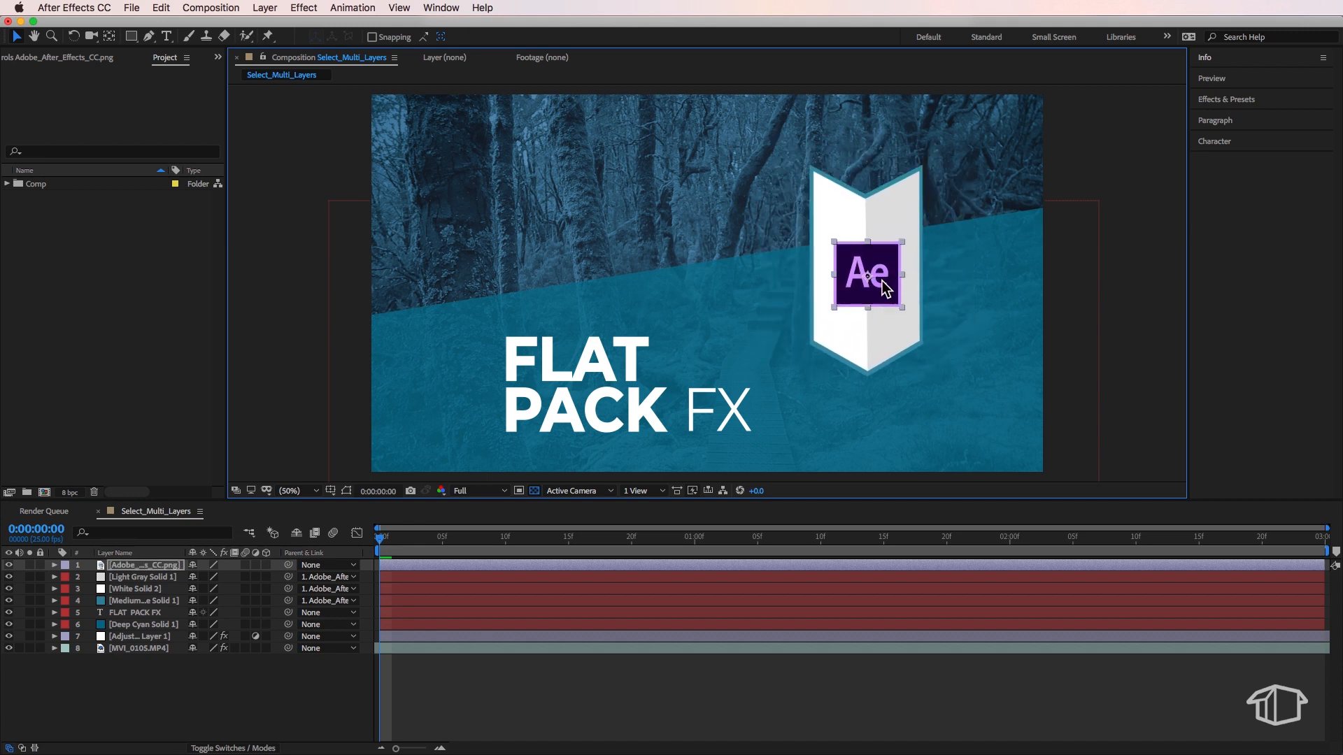
drag(867, 274, 898, 270)
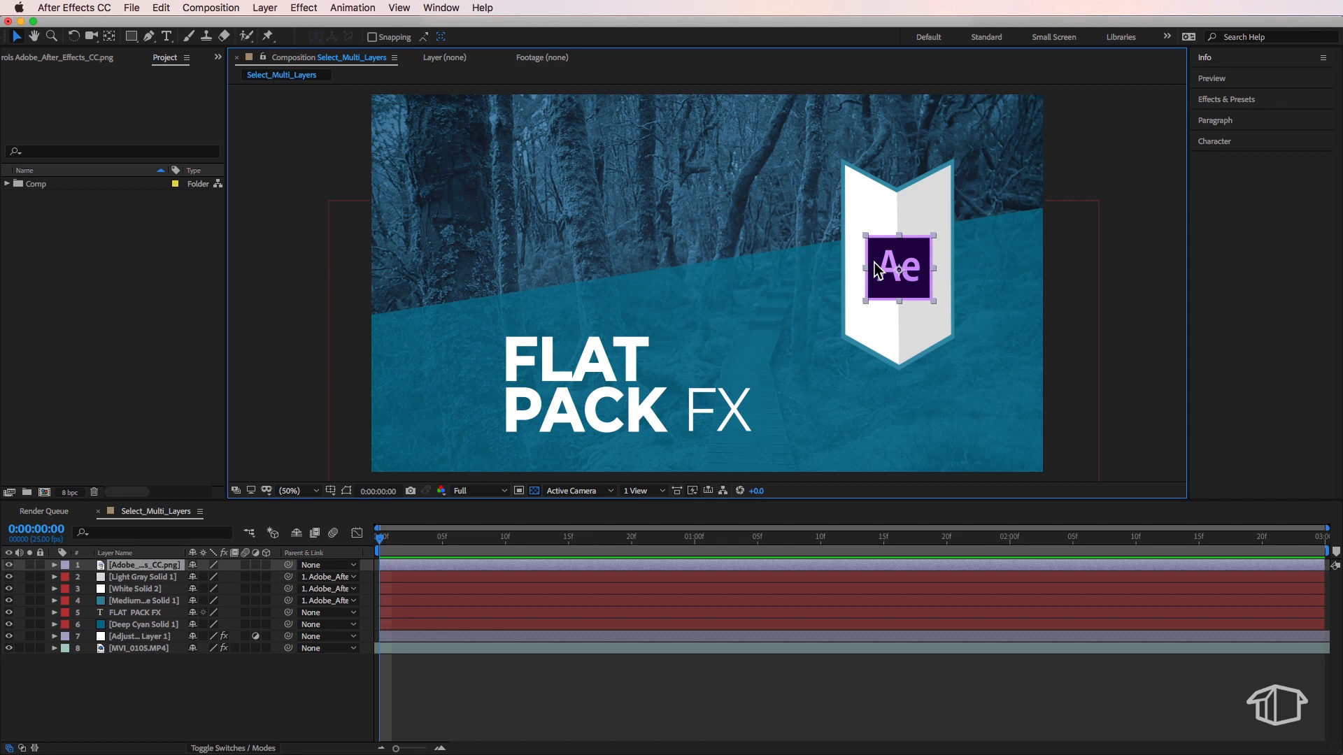
mouse_move(891, 261)
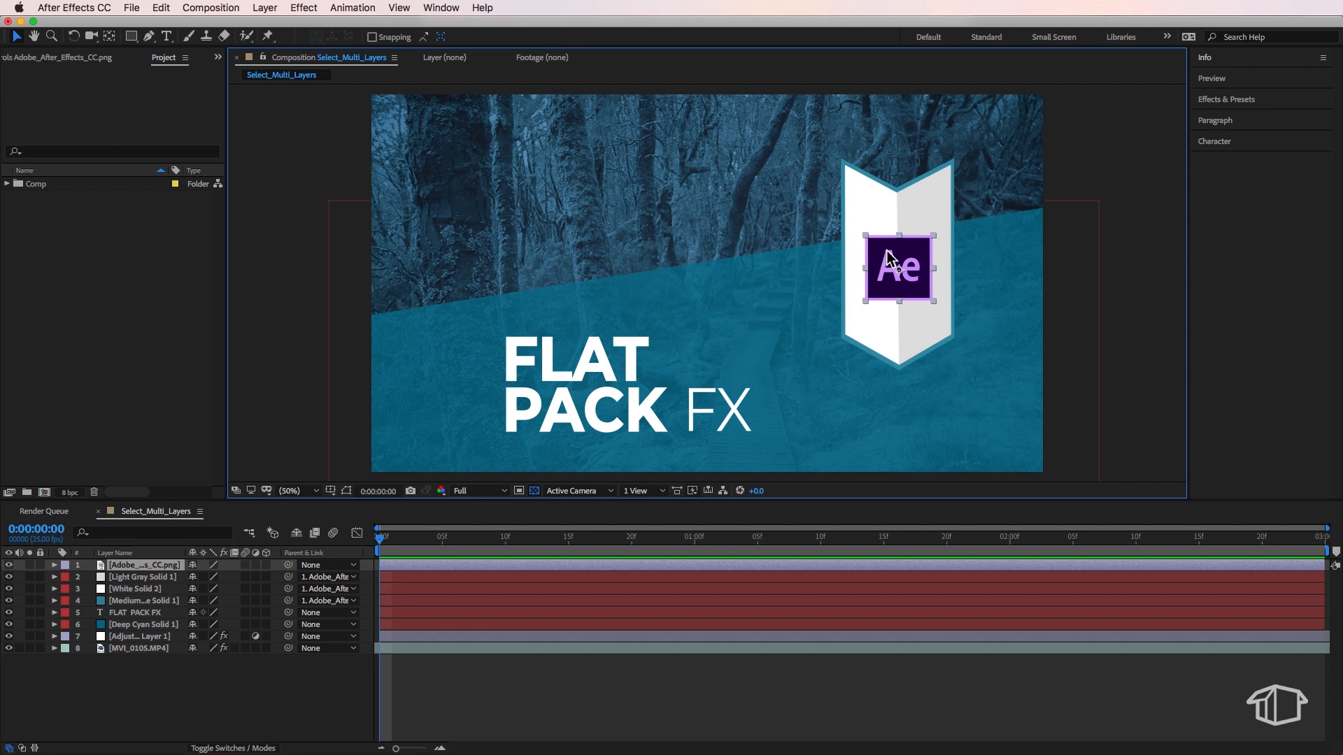
- Use Select Children on the Ae logo to add its three banner child layers to the selection
right_click(891, 266)
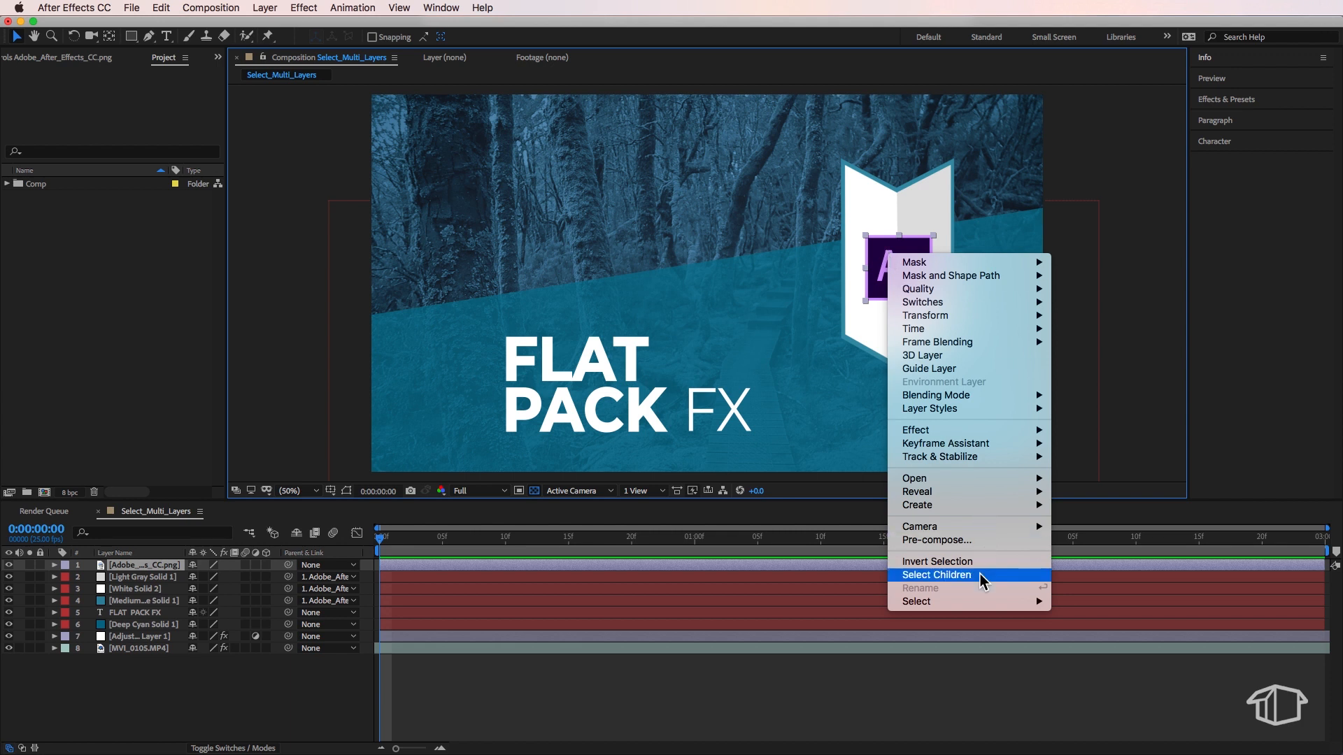
click(936, 575)
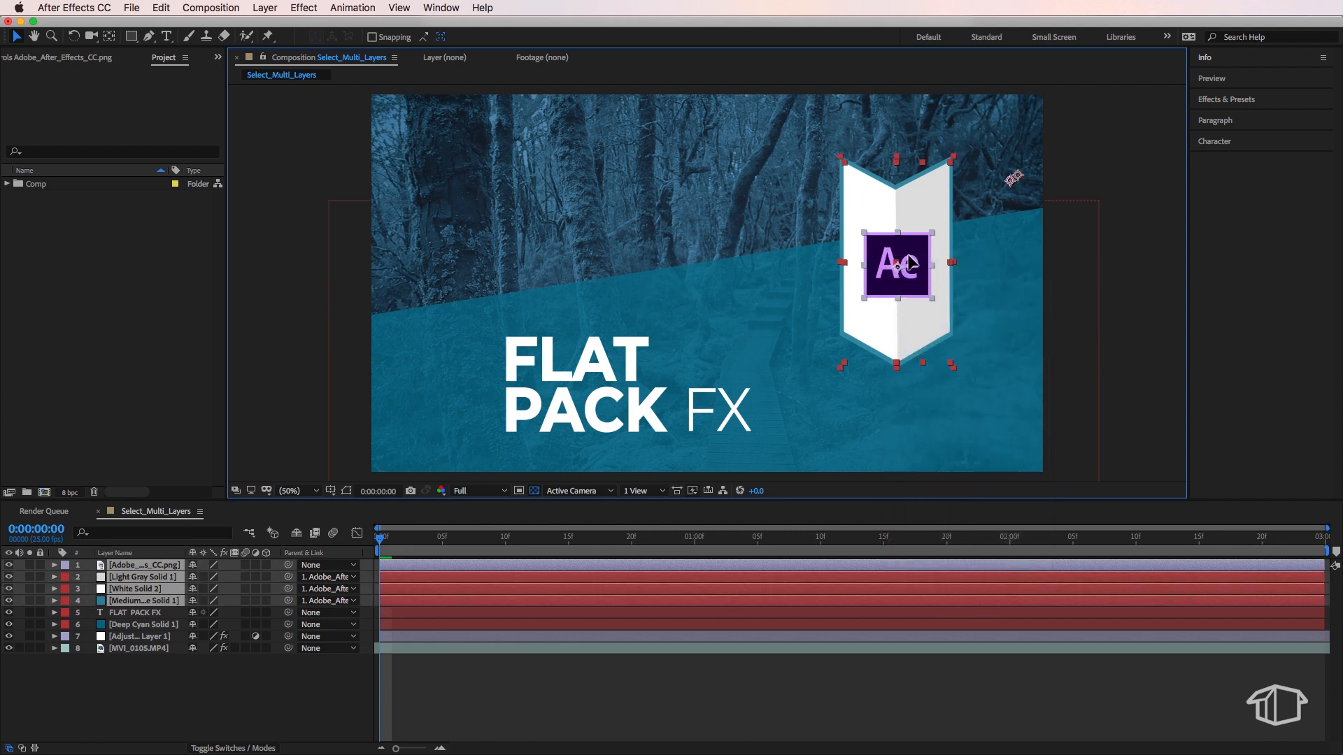
drag(898, 264, 847, 235)
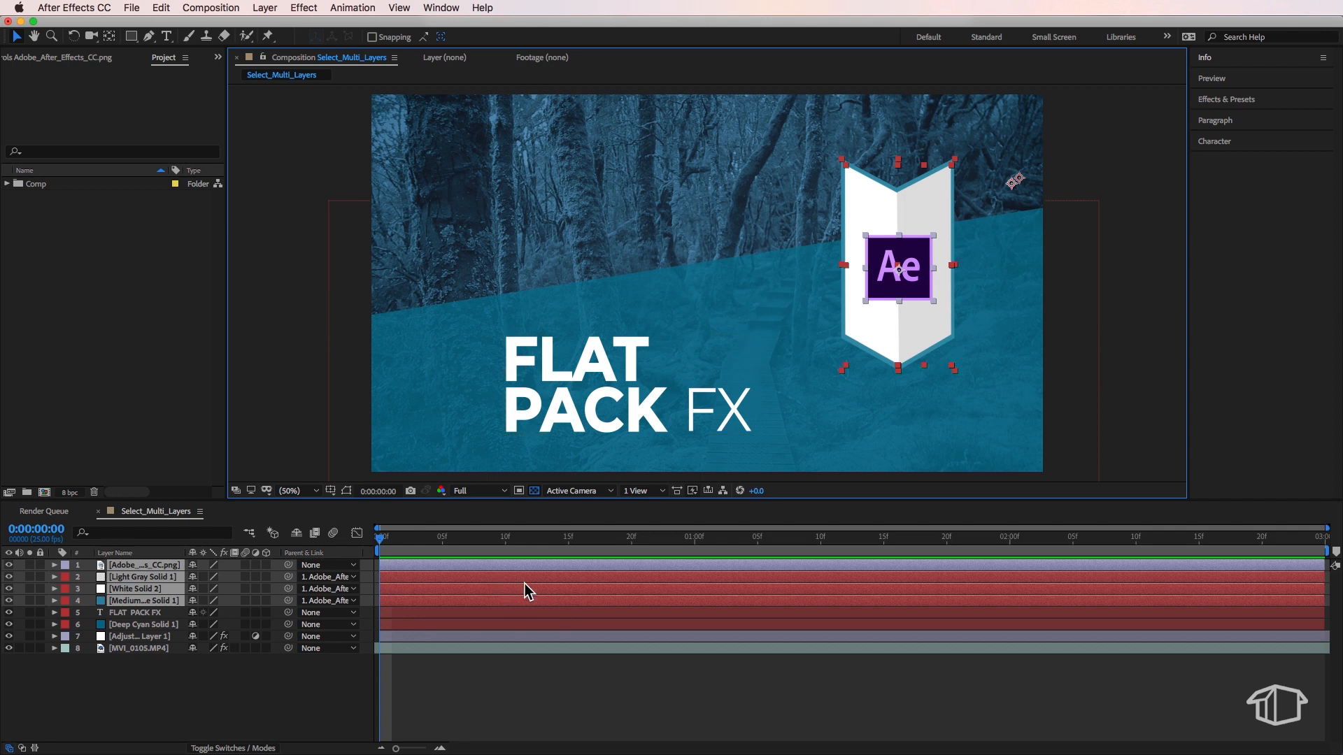
right_click(899, 266)
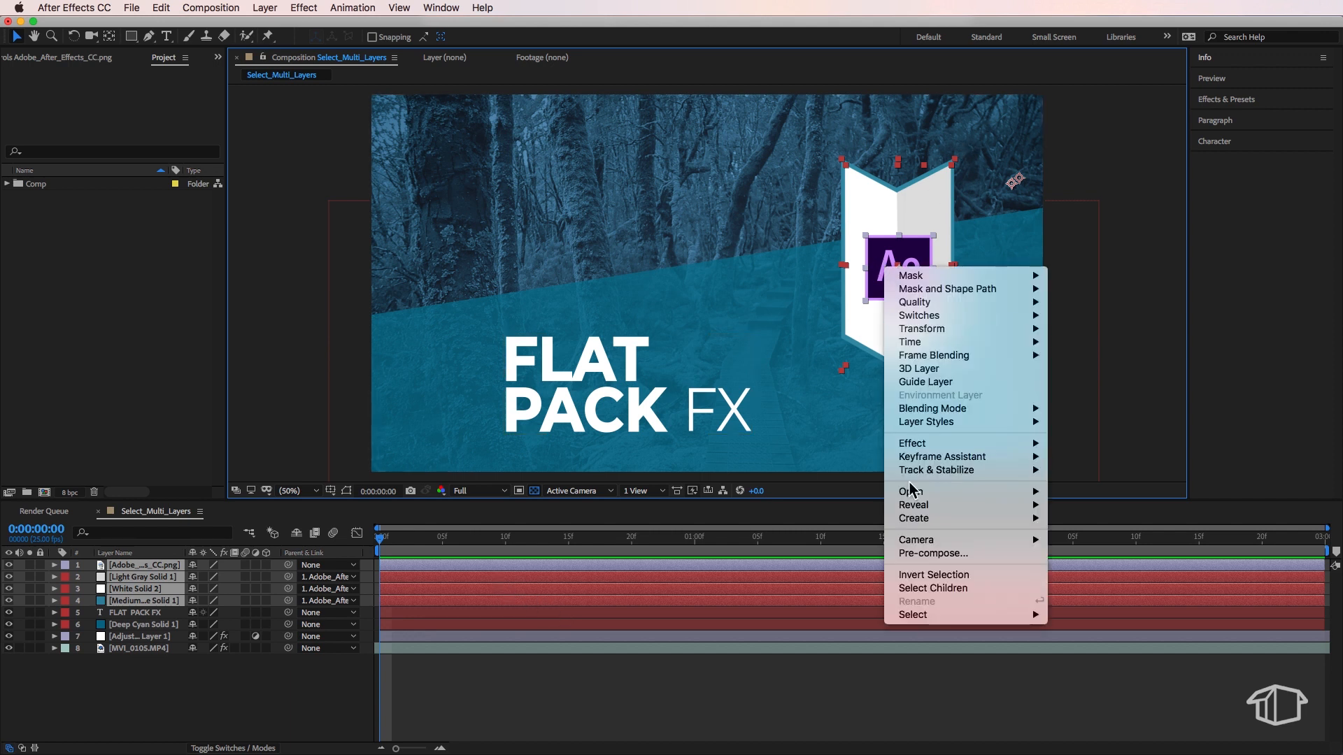